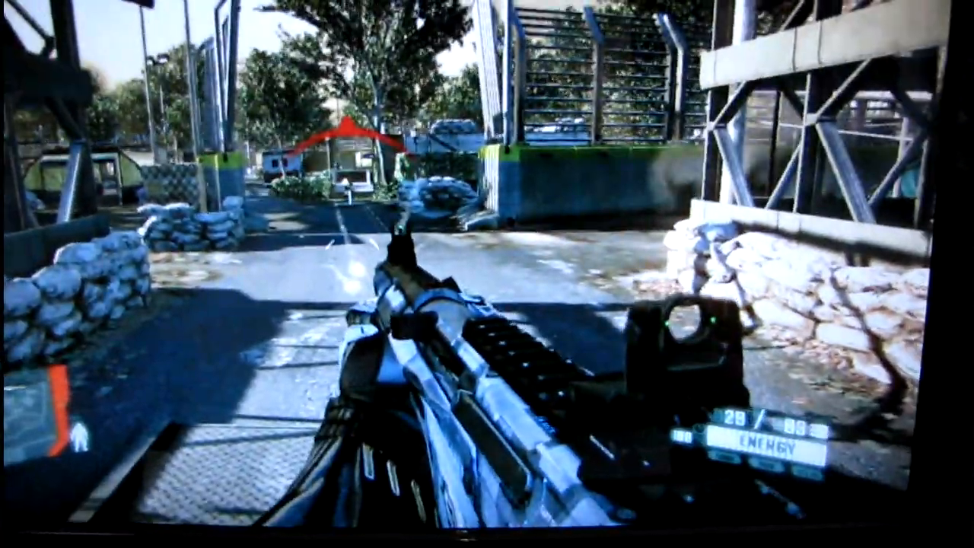
Show AMD CrossFire enabled and reporting started, then go to the Hardware information page
right_click(487, 274)
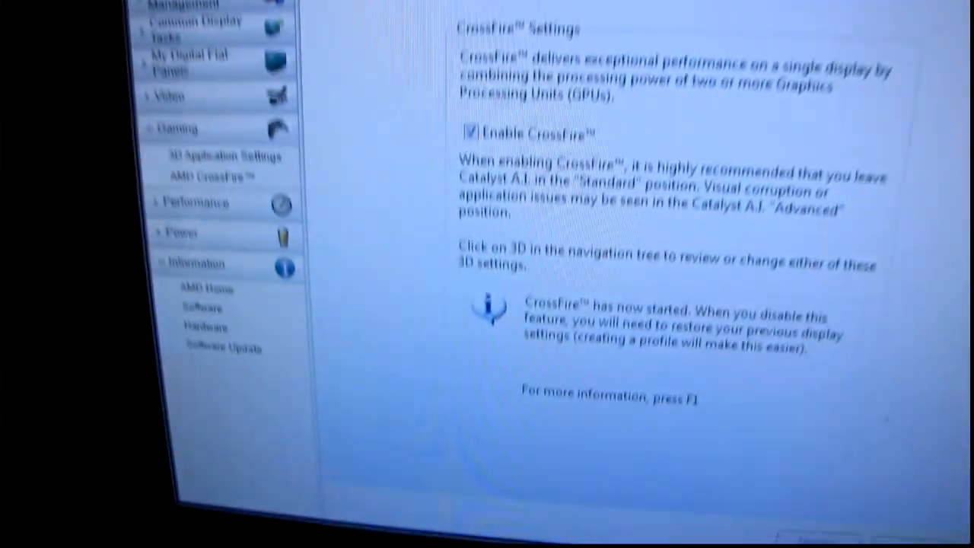
left_click(140, 331)
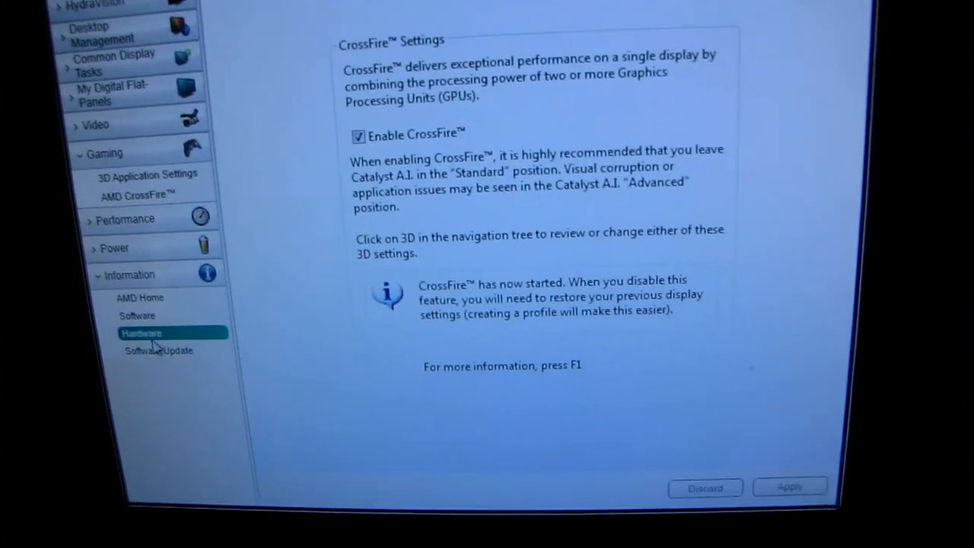
Scroll the Graphics Hardware list to reveal the Radeon HD 6550D primary adapter and linked AMD adapter
left_click(140, 333)
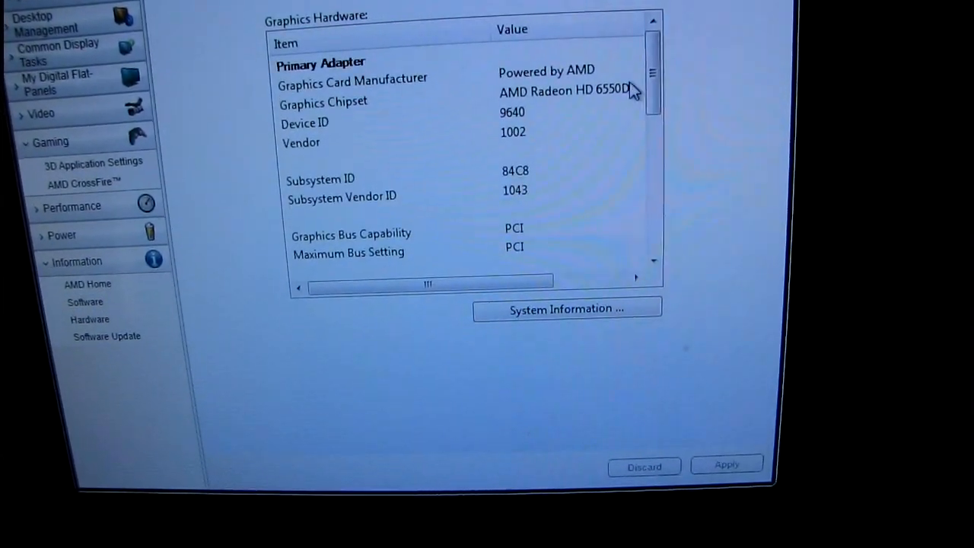
scroll("down", 3)
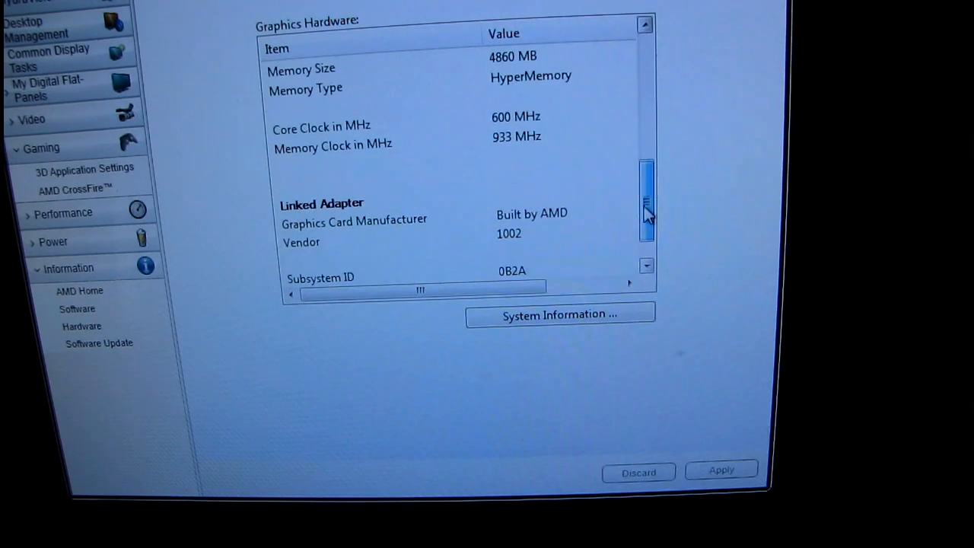
scroll("down", 3)
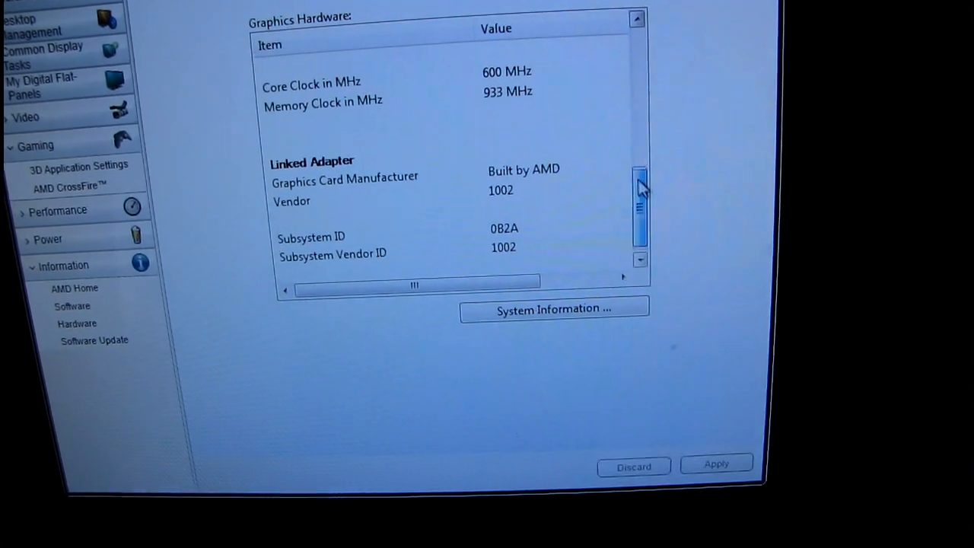
left_click(638, 18)
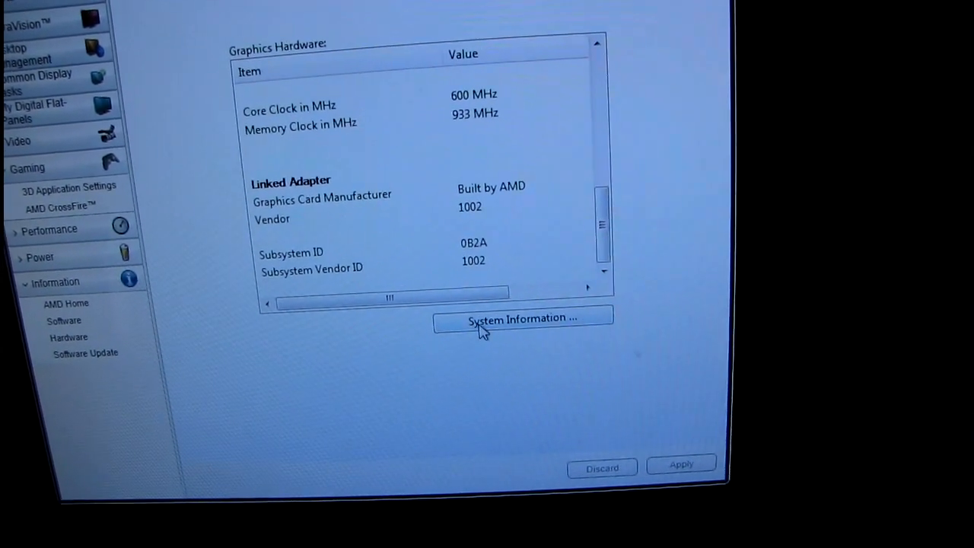
Show System Information's Components > Display listing the Radeon HD 6600 Series and HD 6550D adapters
left_click(520, 318)
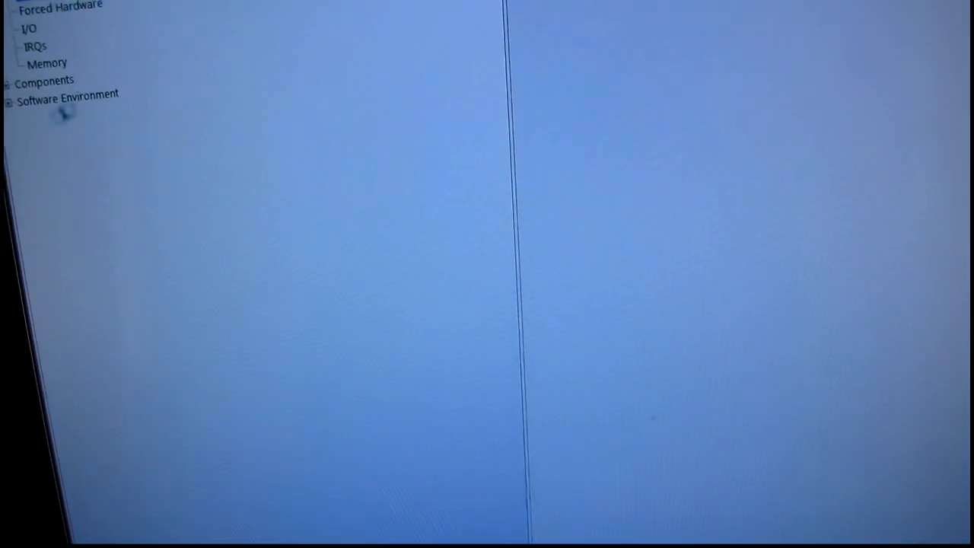
left_click(6, 82)
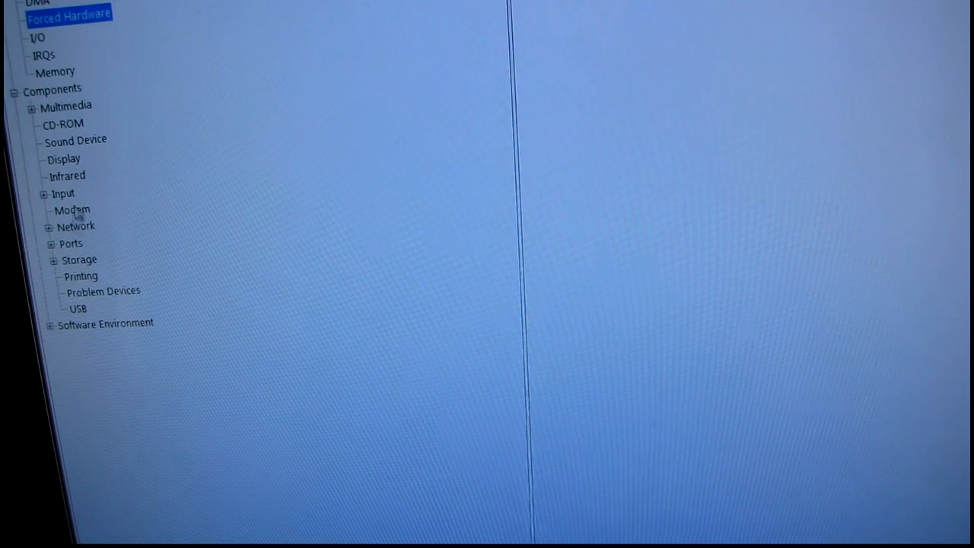
left_click(64, 160)
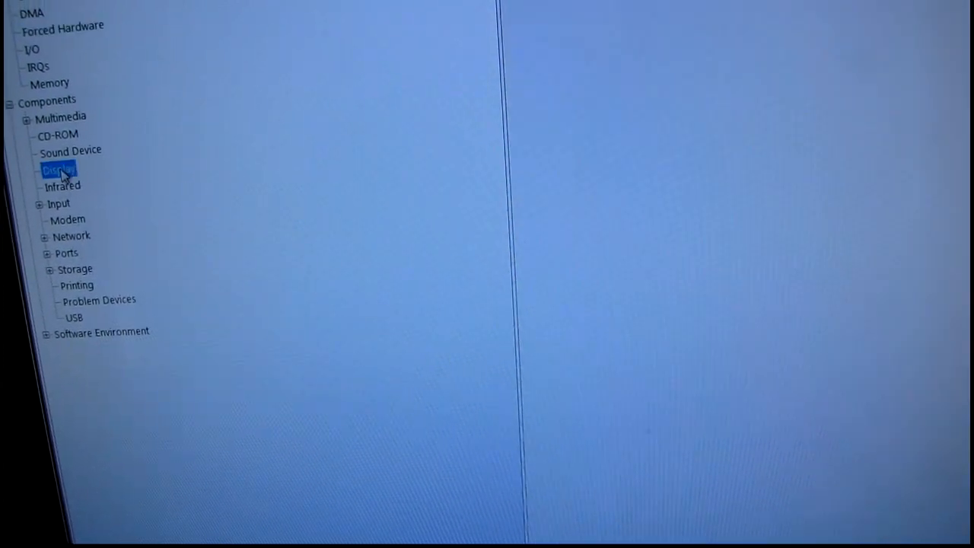
left_click(58, 167)
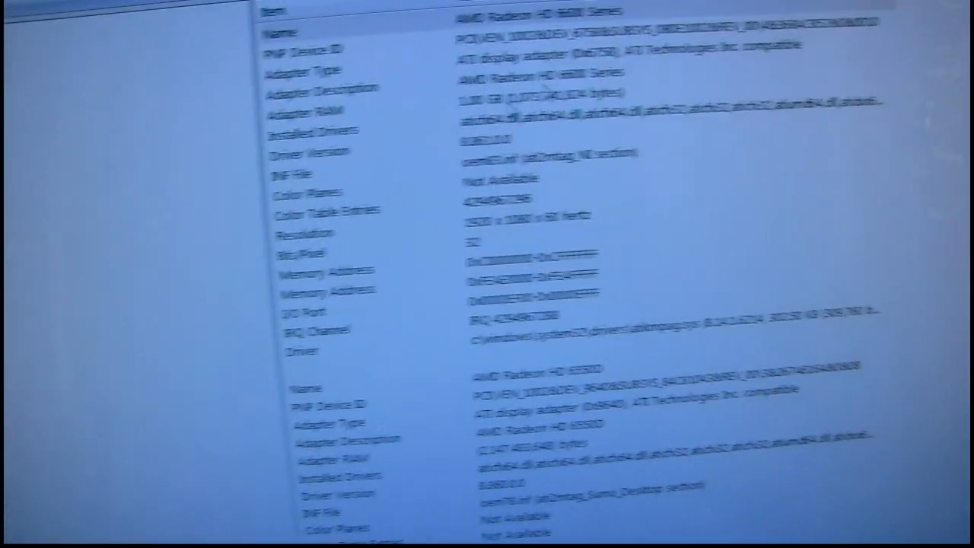